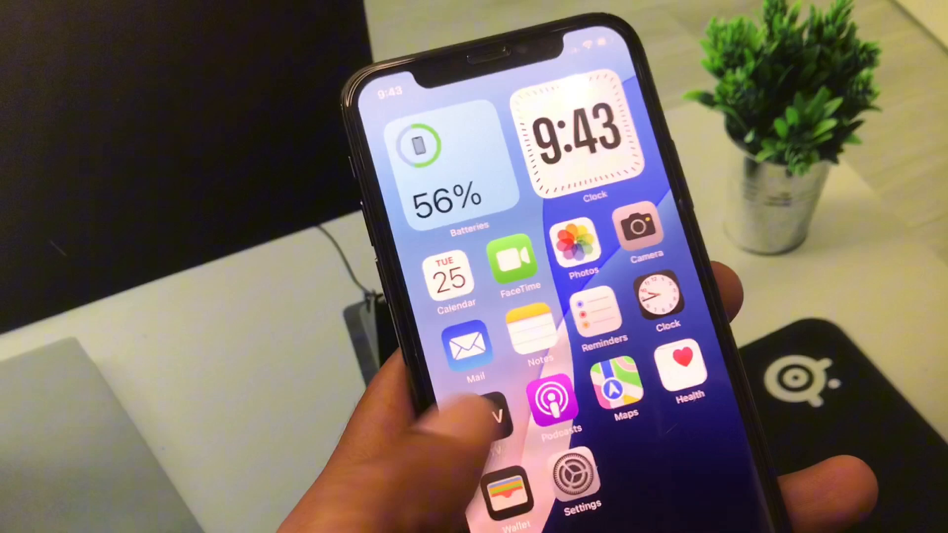
# Launch Settings, check the Wi-Fi connection, then go to the General settings page.
pyautogui.click(582, 476)
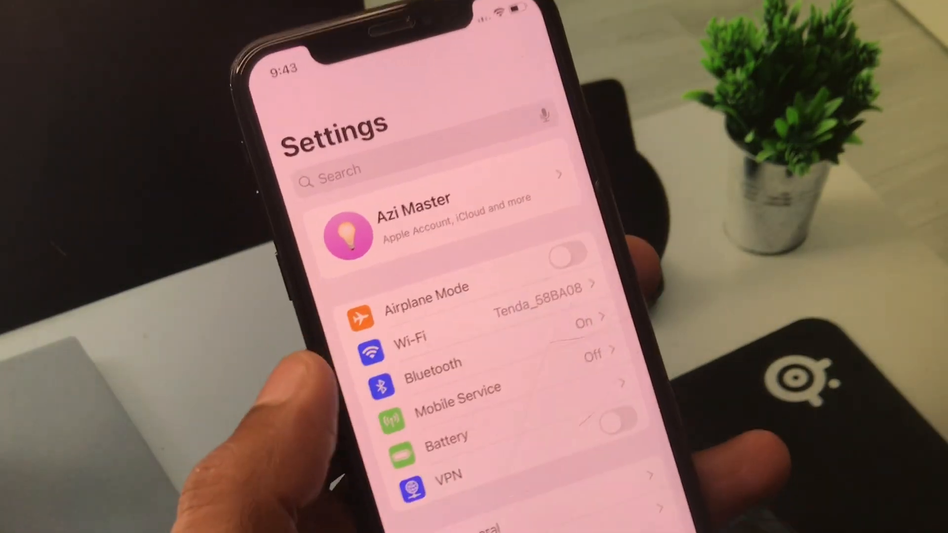
pyautogui.click(409, 339)
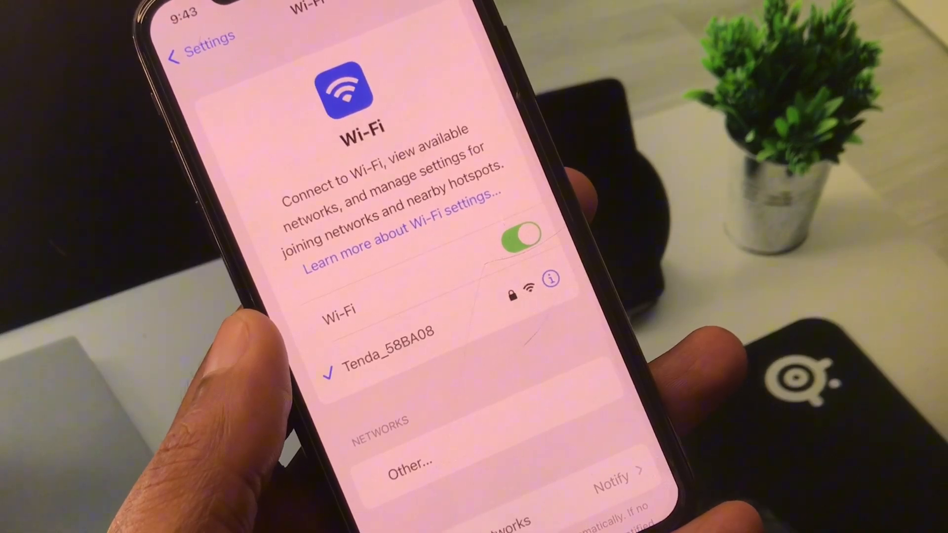
pyautogui.click(199, 51)
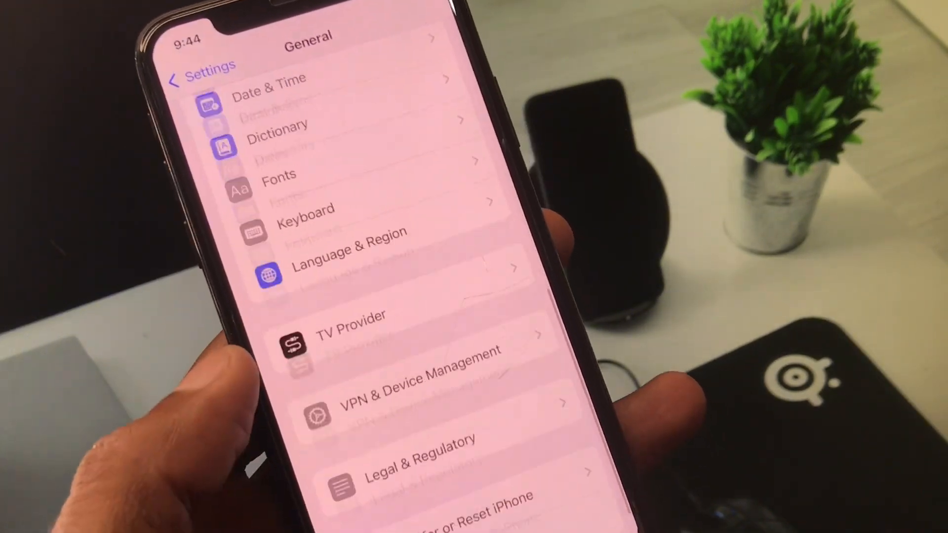
# Go back from General to the main Settings list.
pyautogui.click(417, 403)
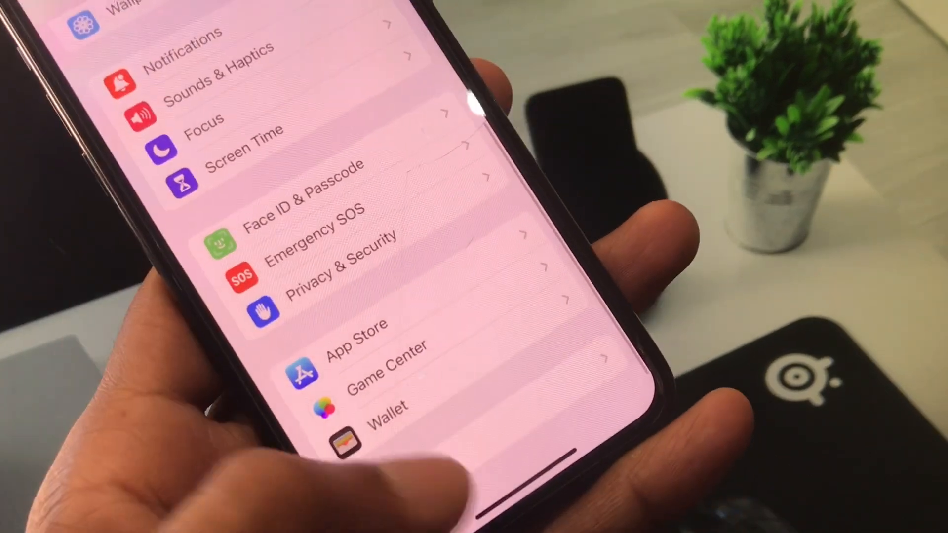
# Browse Safari's tab and Profiles options, then return to the home screen's second page.
pyautogui.scroll(-3)
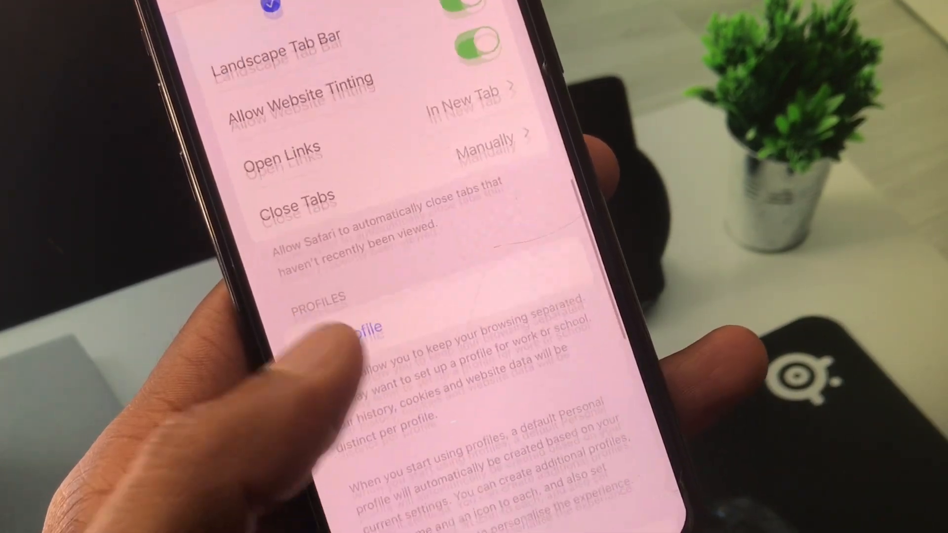
pyautogui.scroll(3)
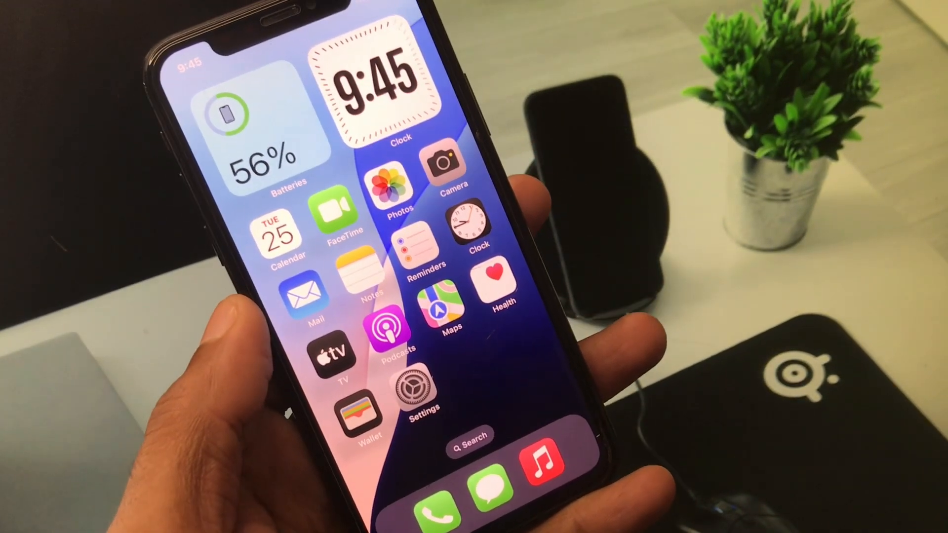
pyautogui.hscroll(-3)
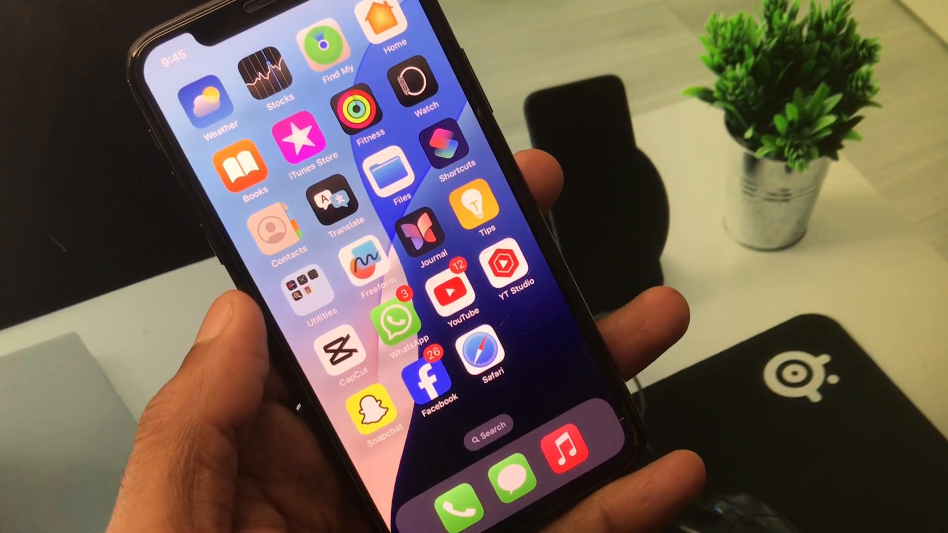